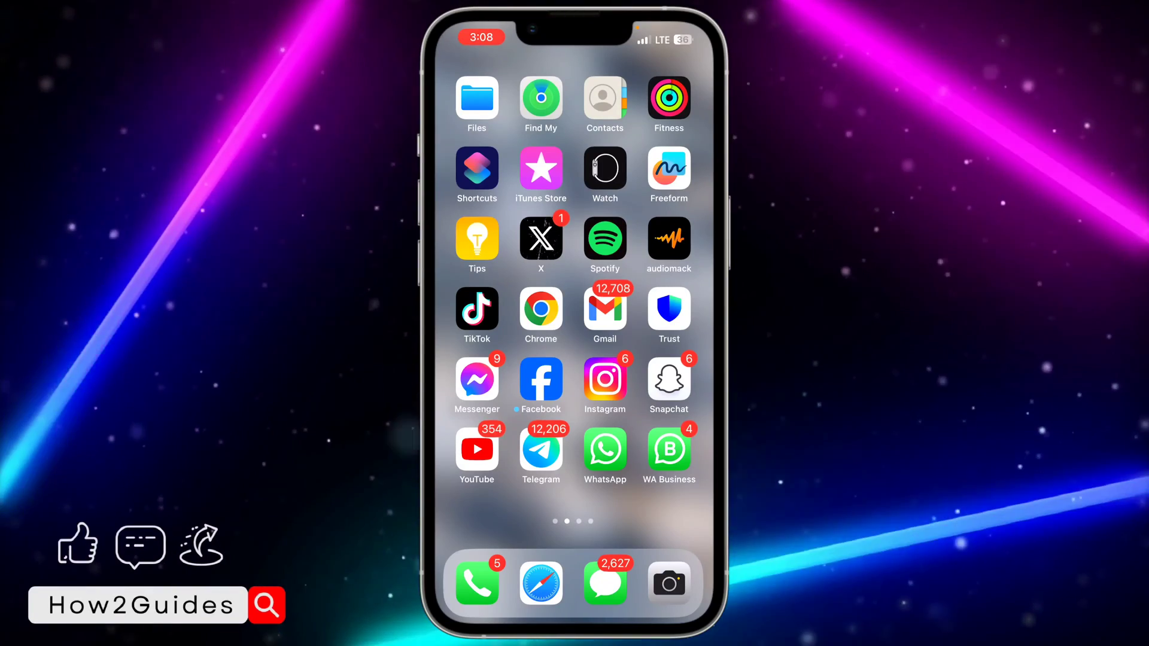
- Launch WhatsApp and open the My Number chat with Admission Letter.pdf
{"action": "left_click", "coordinate": [605, 446]}
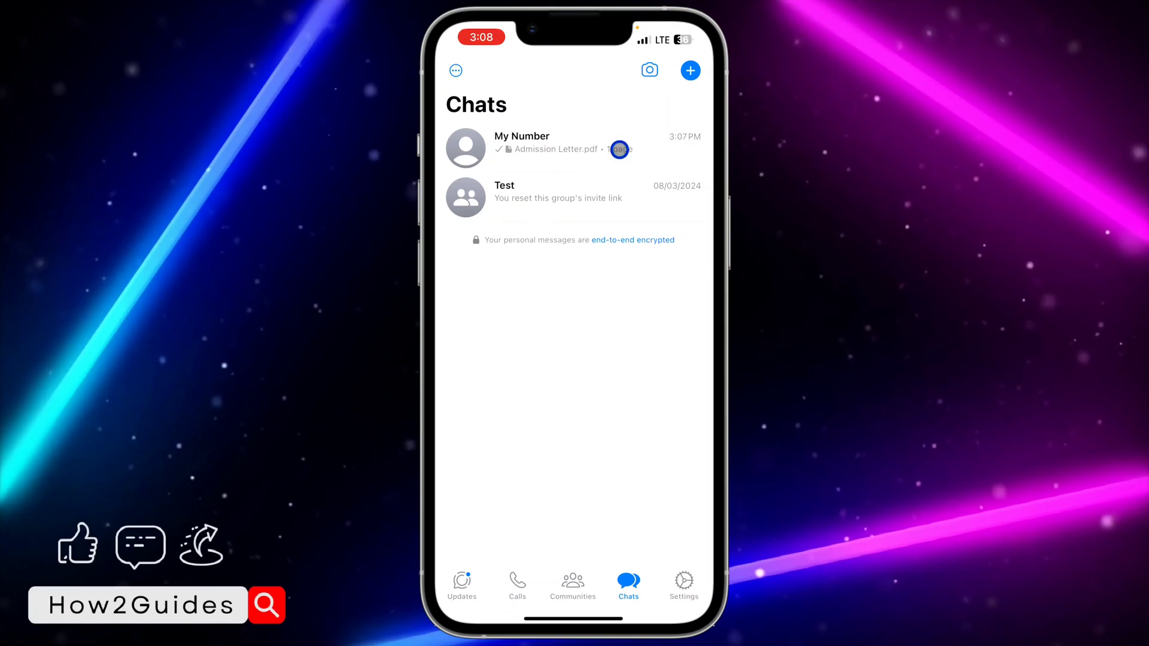
{"action": "left_click", "coordinate": [554, 144]}
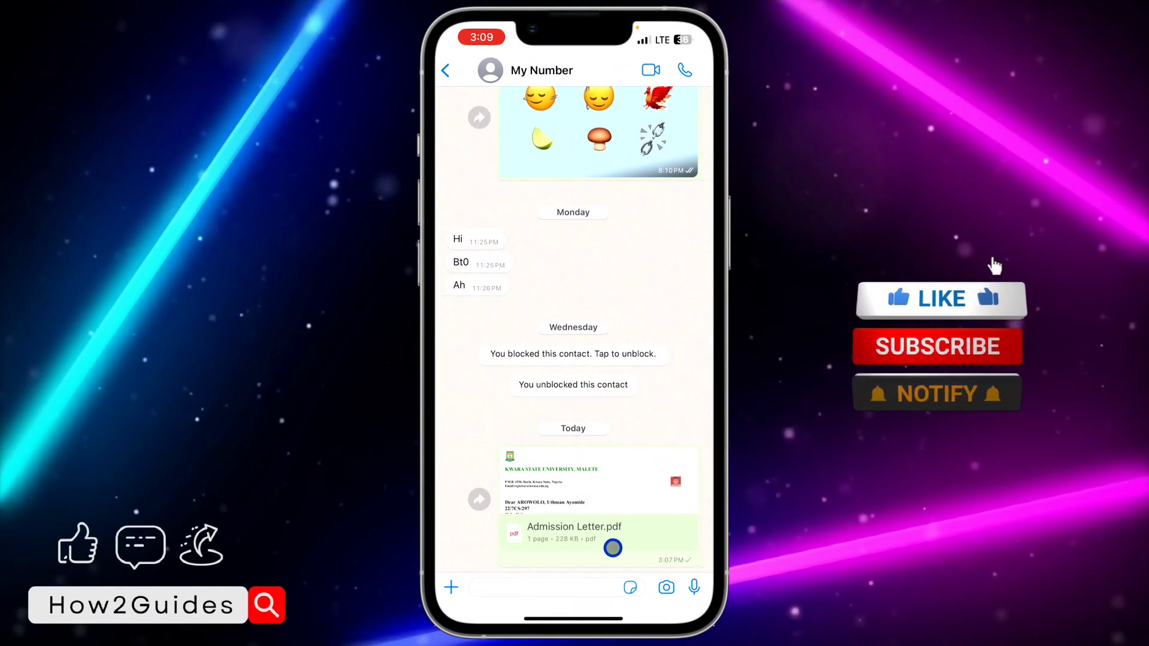
- Open the chat's attachment menu and choose Document to send a file
{"action": "left_click", "coordinate": [940, 299]}
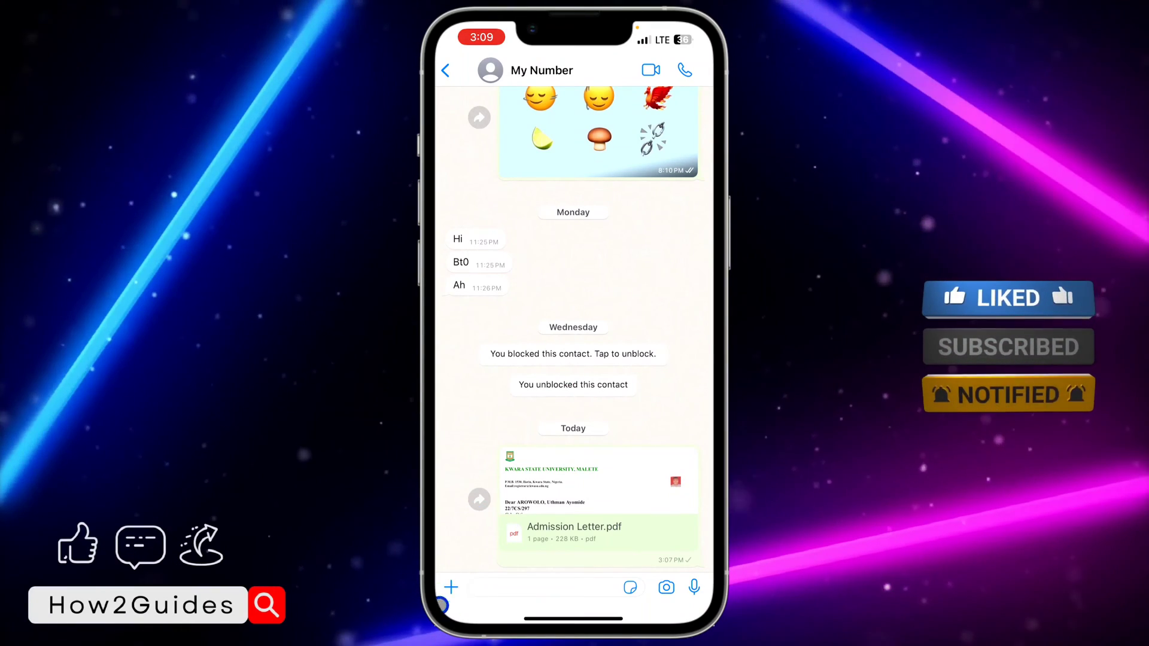
{"action": "left_click", "coordinate": [450, 587]}
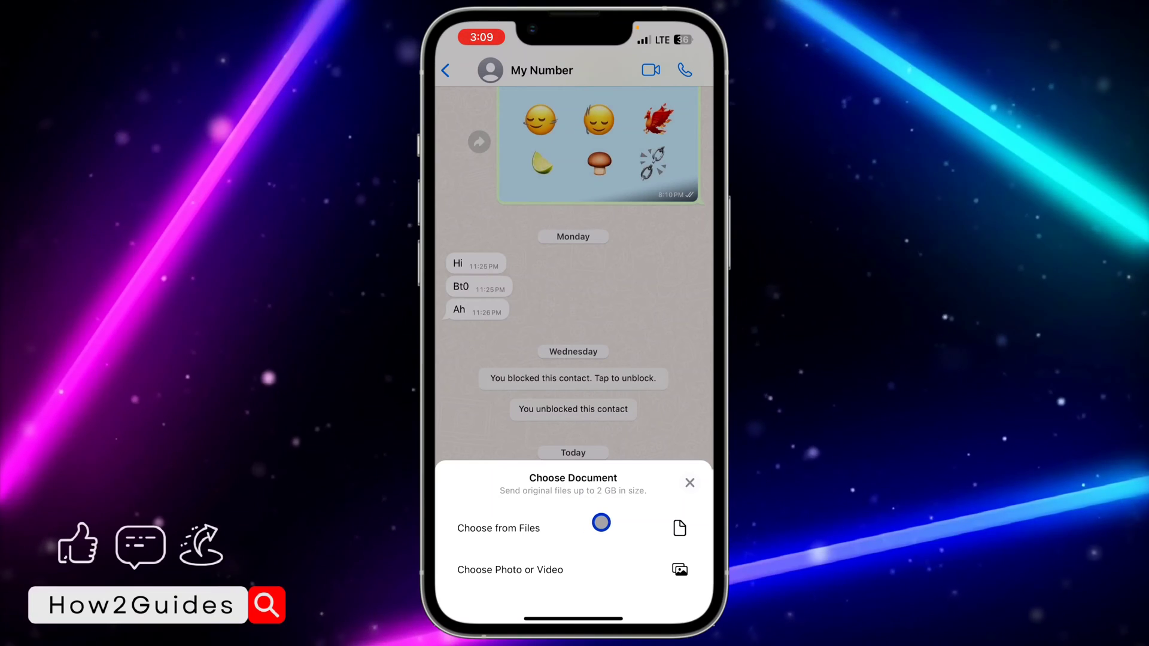
- Browse Files from On My iPhone back to Recents and pick Admission Letter.pdf
{"action": "left_click", "coordinate": [498, 528]}
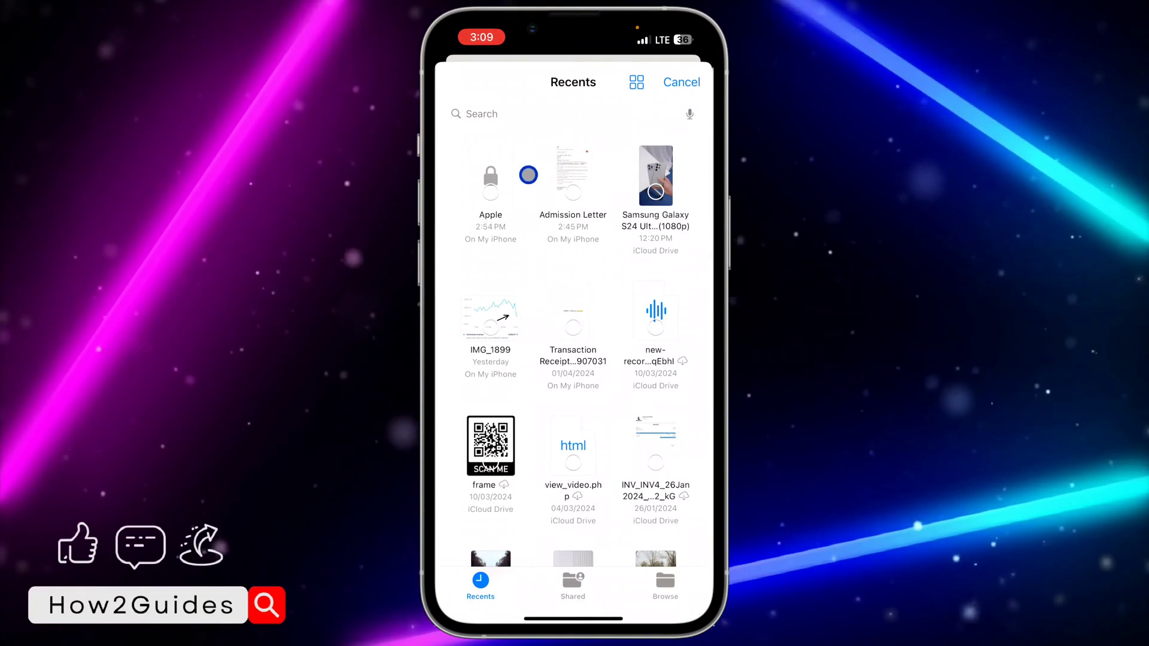
{"action": "left_click", "coordinate": [665, 586]}
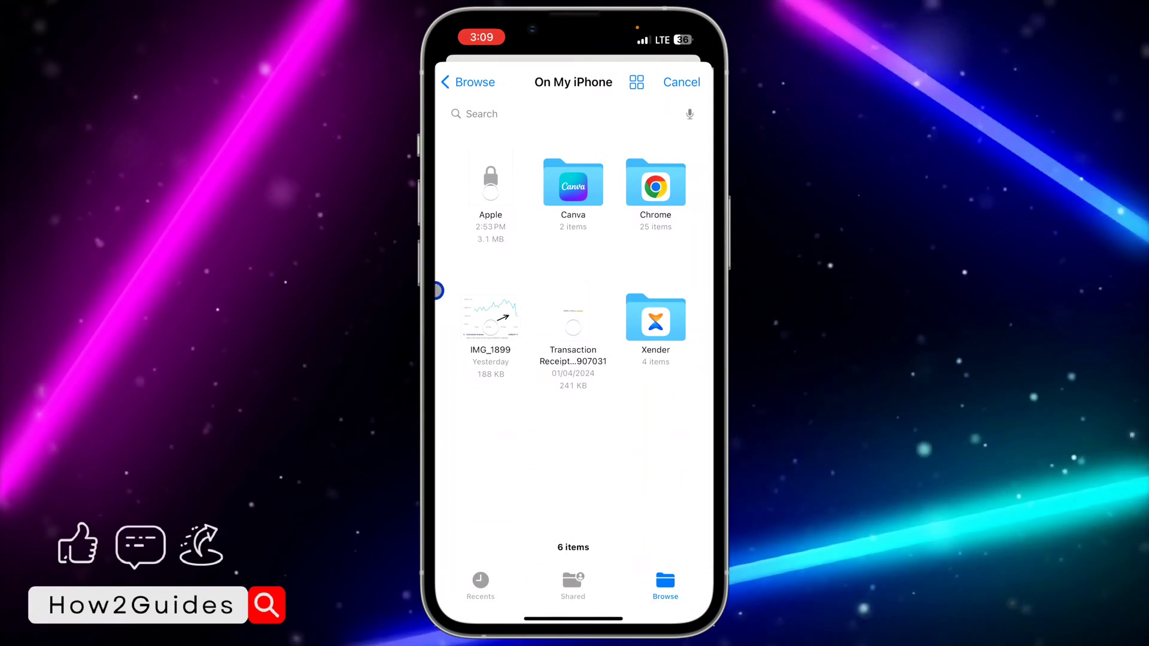
{"action": "left_click", "coordinate": [467, 82]}
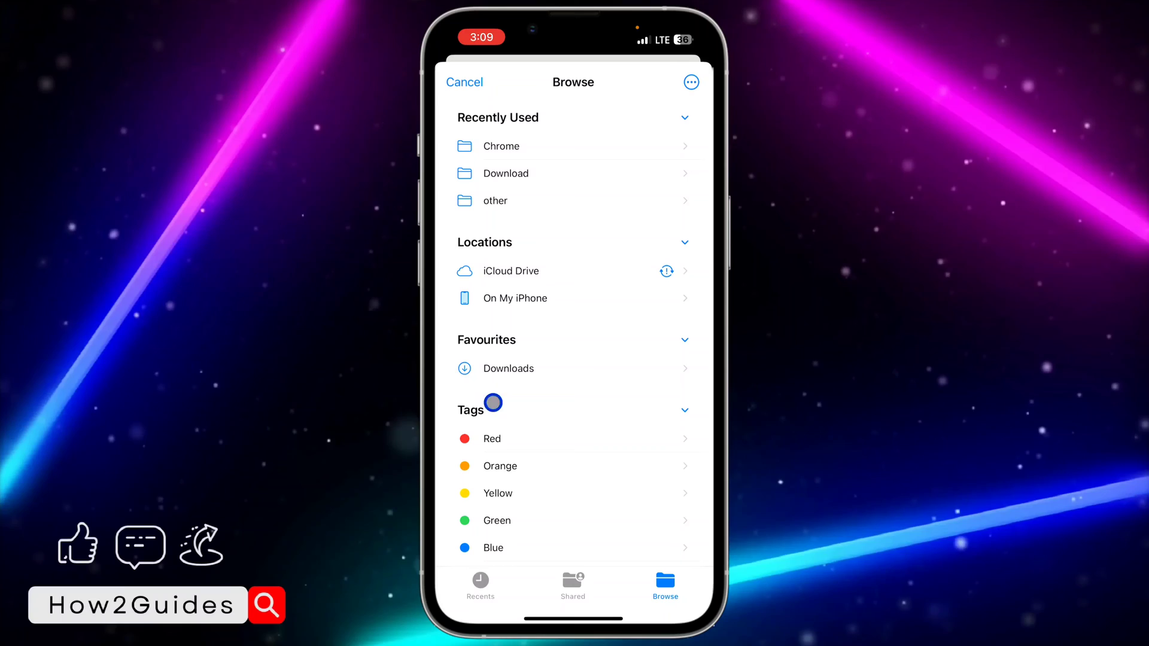
{"action": "left_click", "coordinate": [480, 584]}
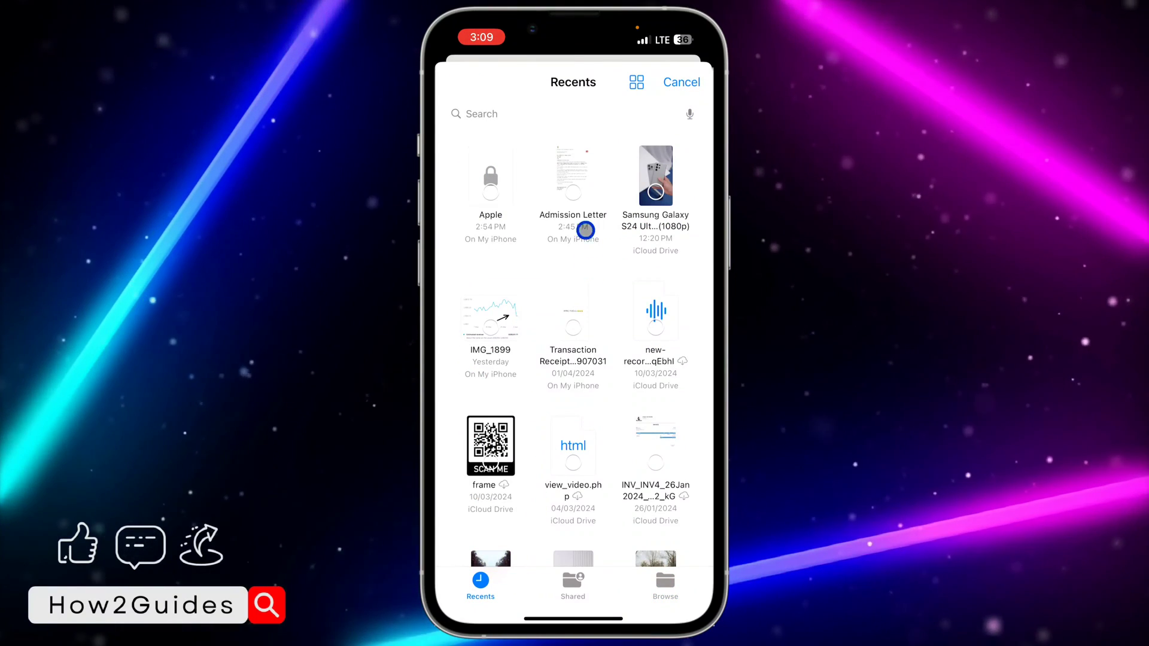
{"action": "left_click", "coordinate": [573, 175]}
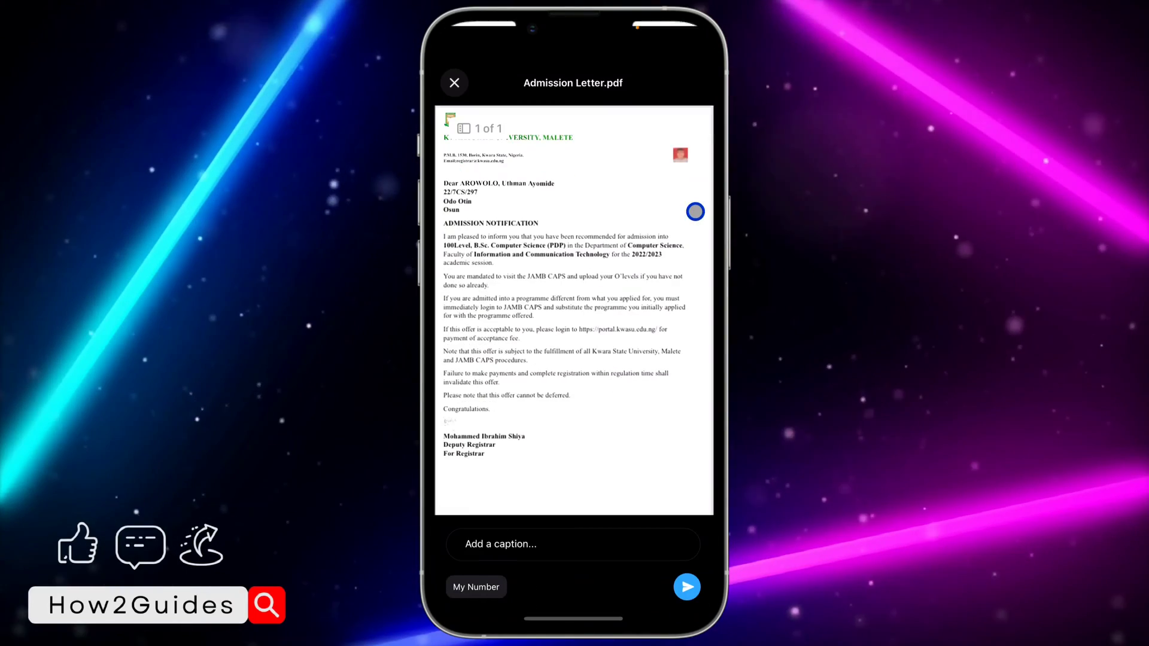
- Send Admission Letter.pdf to My Number and go to the home screen
{"action": "left_click", "coordinate": [687, 587]}
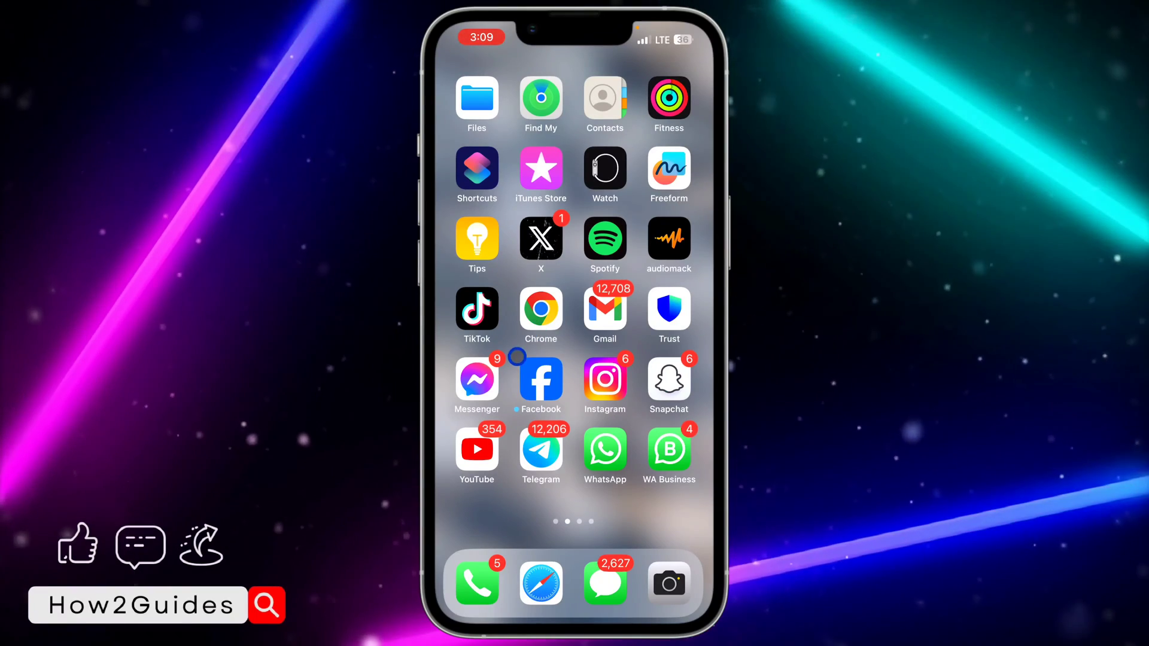
- Launch Files and open the Apple PDF from On My iPhone
{"action": "left_click", "coordinate": [476, 97]}
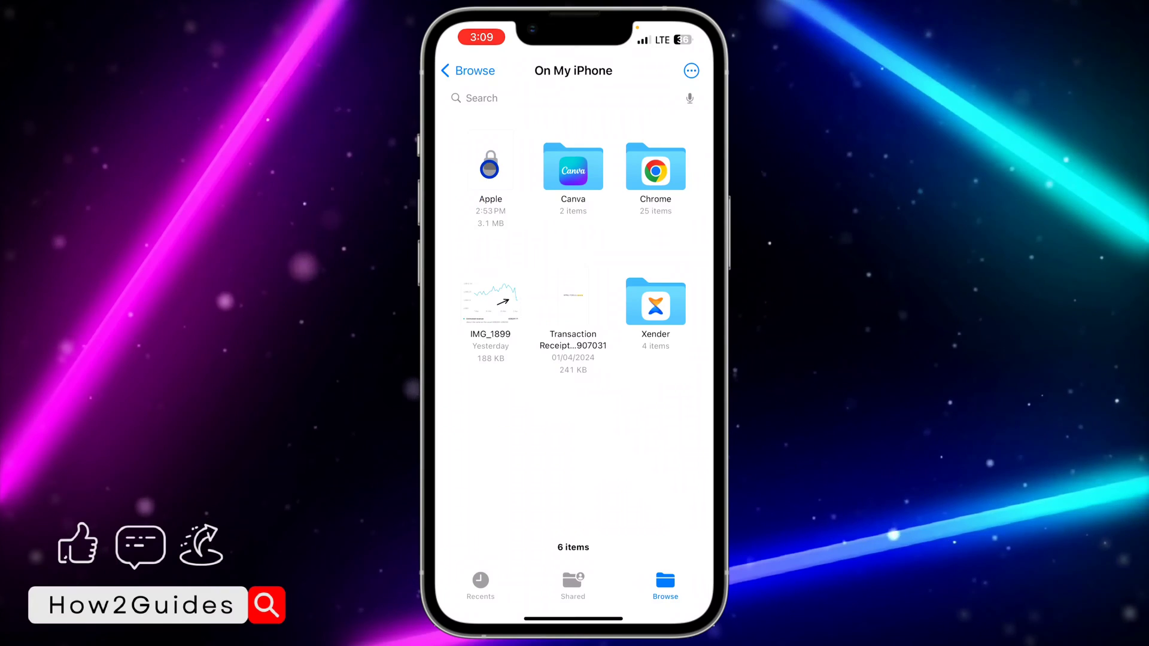
{"action": "left_click", "coordinate": [491, 164]}
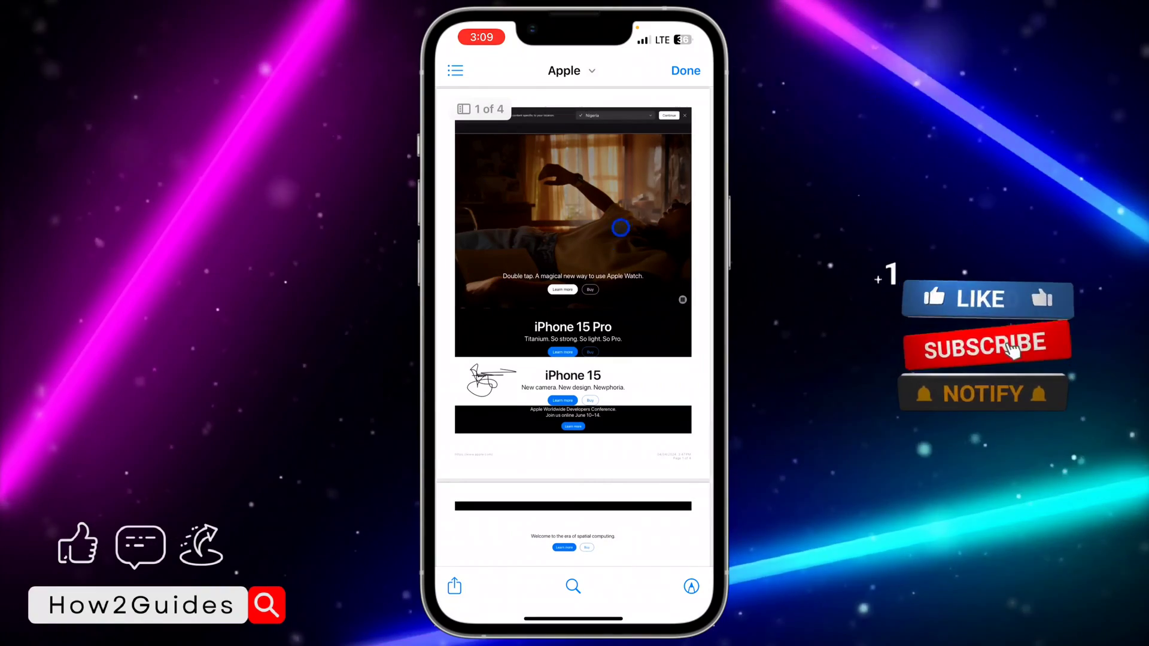
- Open the Apple PDF's share sheet and choose the first suggested WhatsApp contact
{"action": "left_click", "coordinate": [986, 351]}
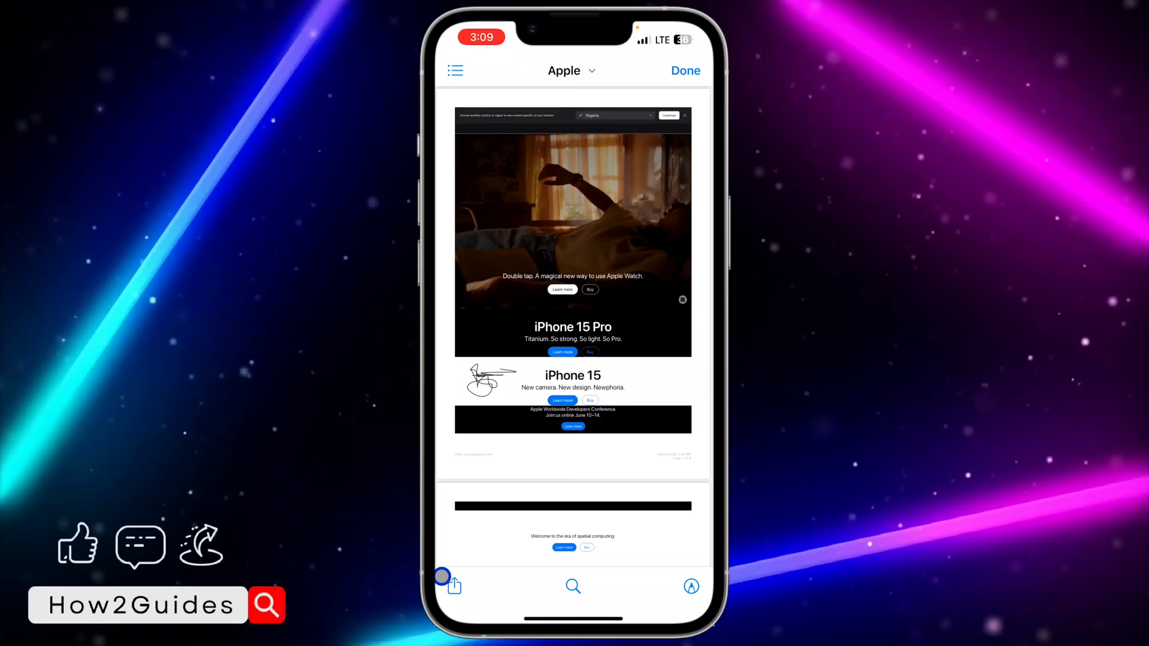
{"action": "left_click", "coordinate": [454, 585]}
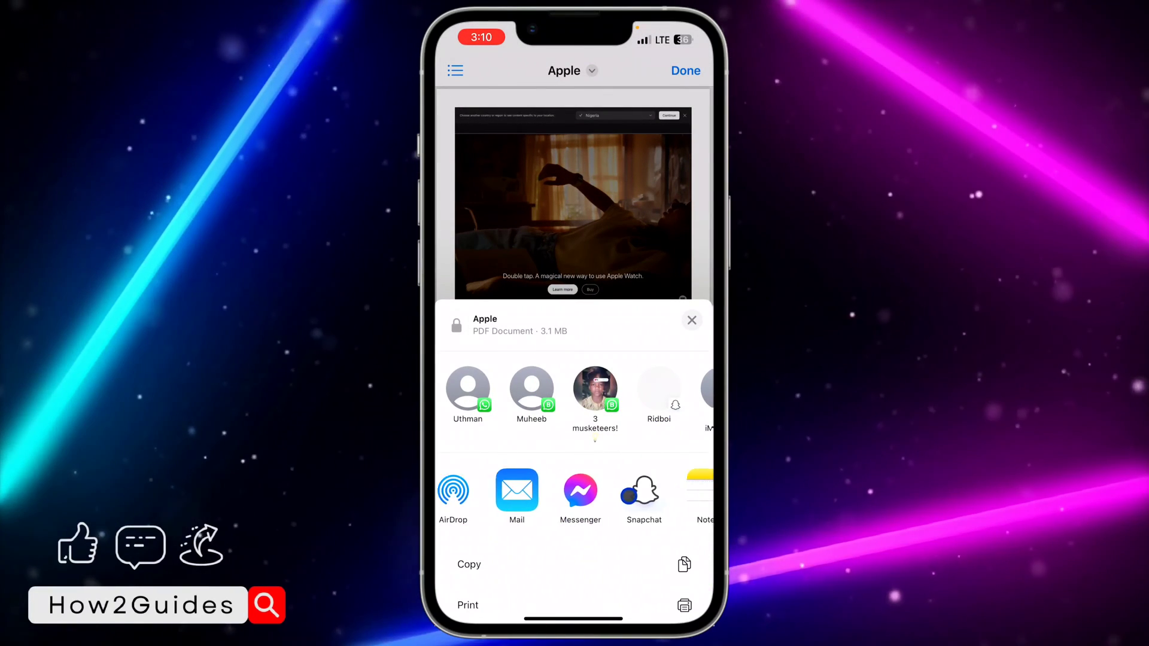
{"action": "scroll", "scroll_direction": "left", "scroll_amount": 3}
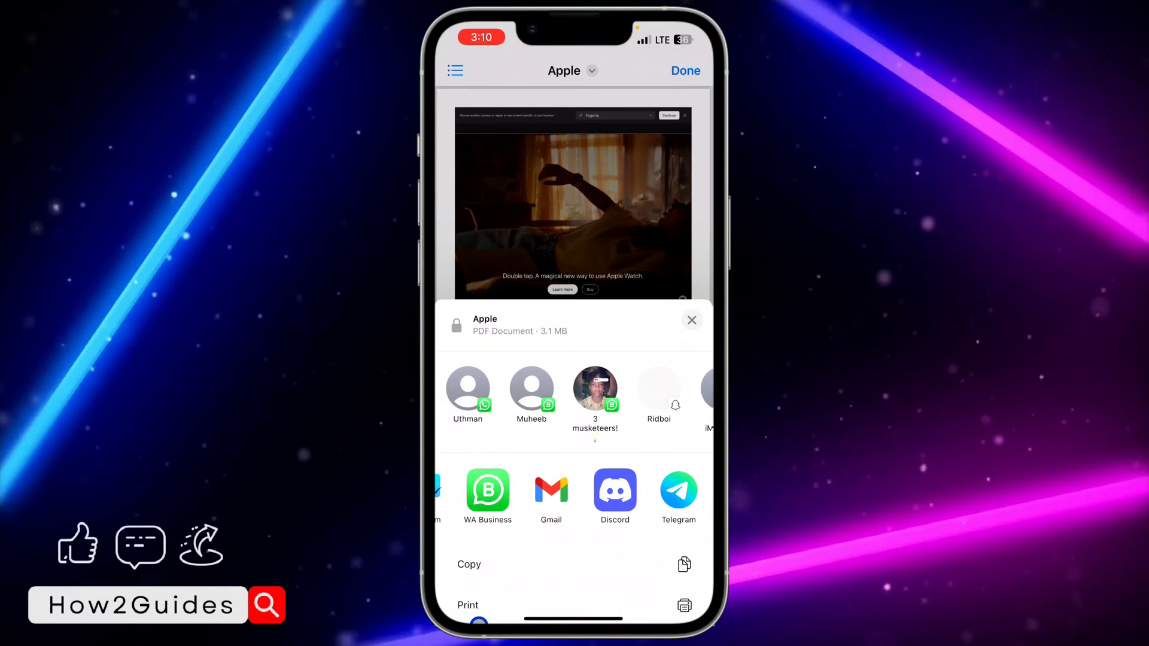
{"action": "left_click", "coordinate": [659, 390]}
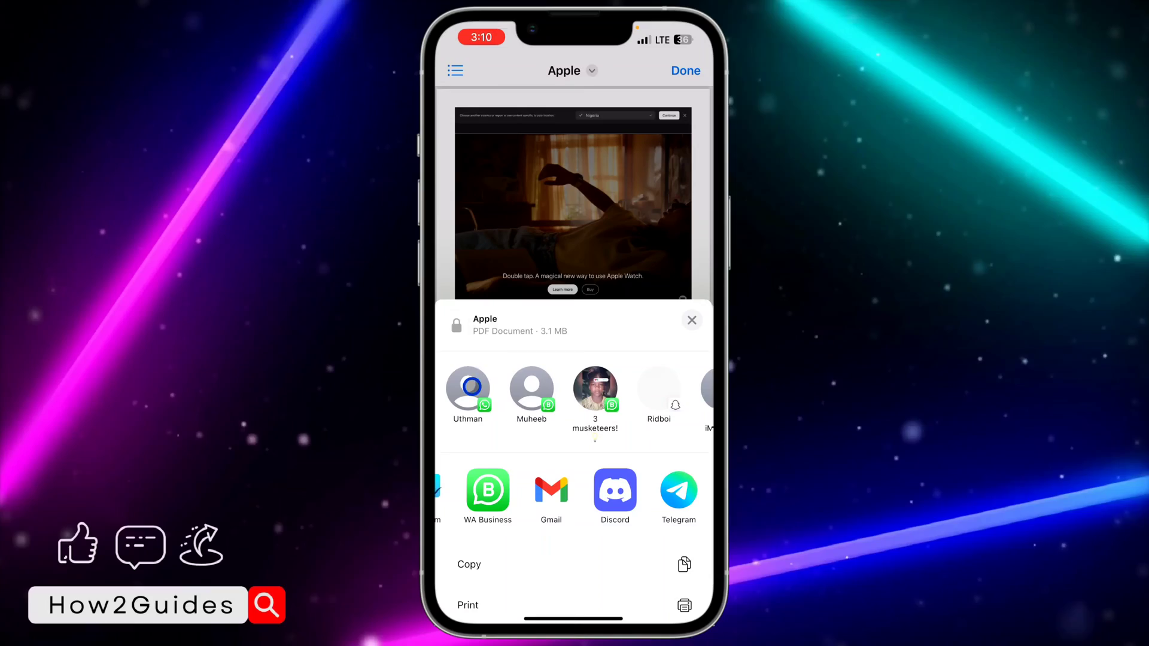
{"action": "left_click", "coordinate": [692, 320]}
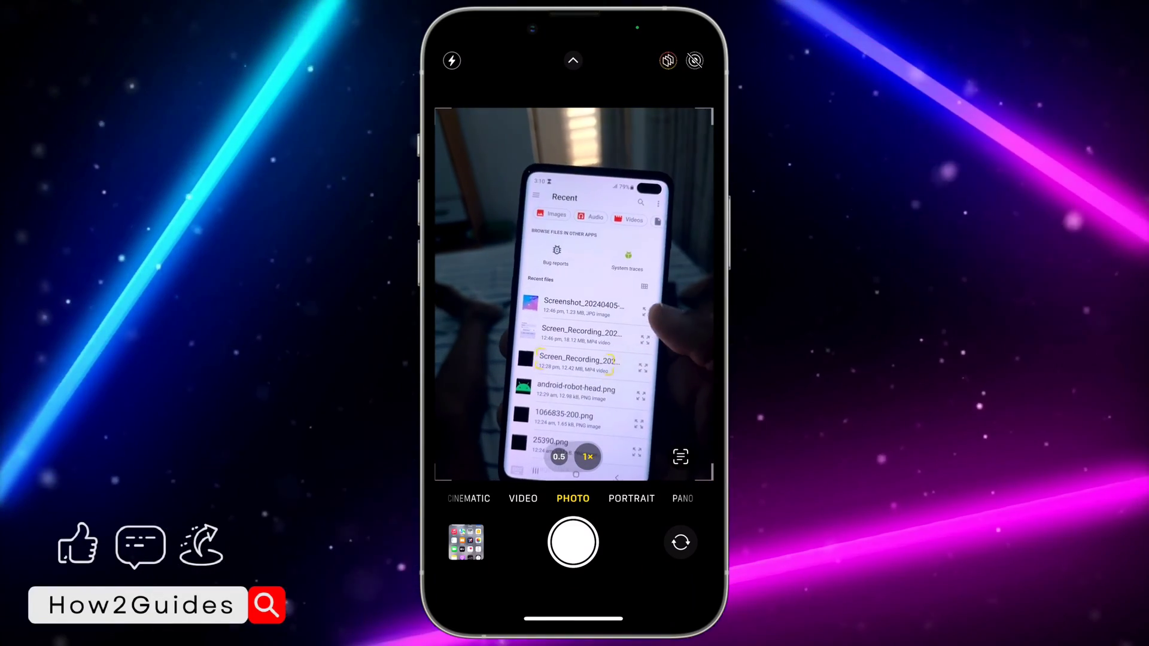
- Move the Camera view down the Android phone's recent files, revealing convert-icon.png
{"action": "scroll", "scroll_direction": "down", "scroll_amount": 3}
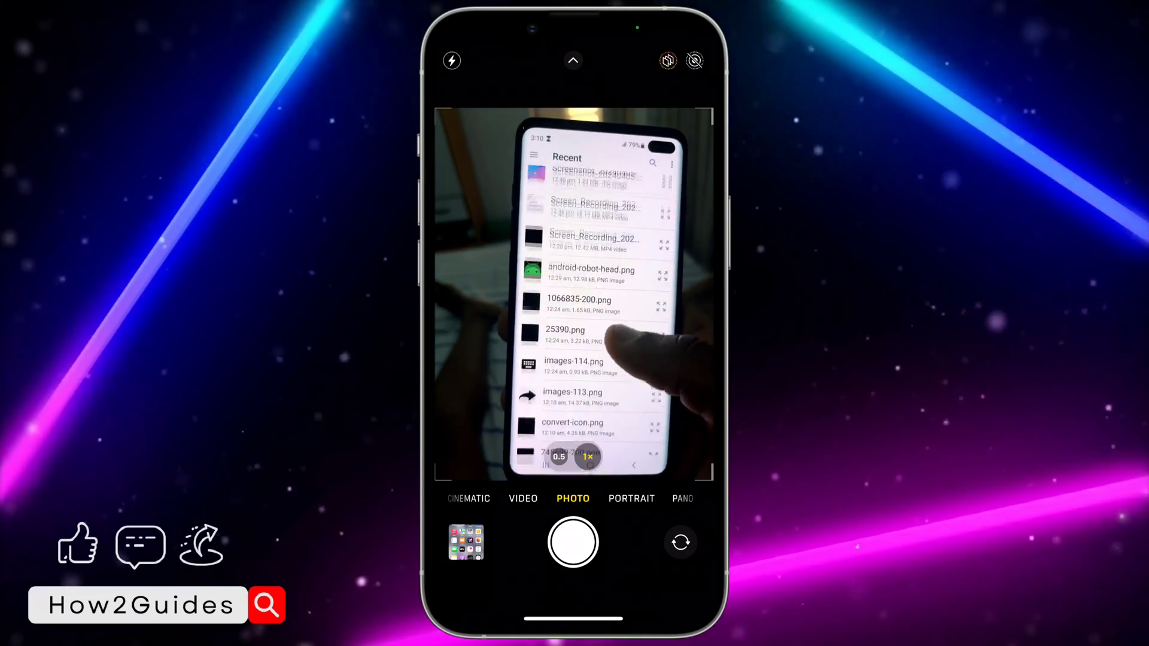